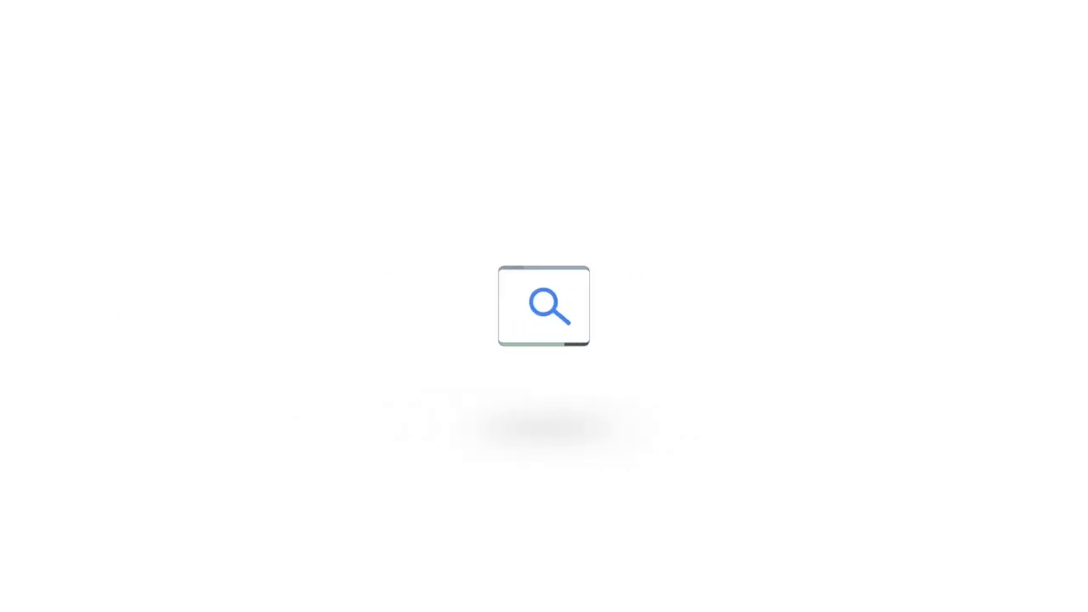
pyautogui.write('HOW TO APPLE REPAIR VIDEOS')
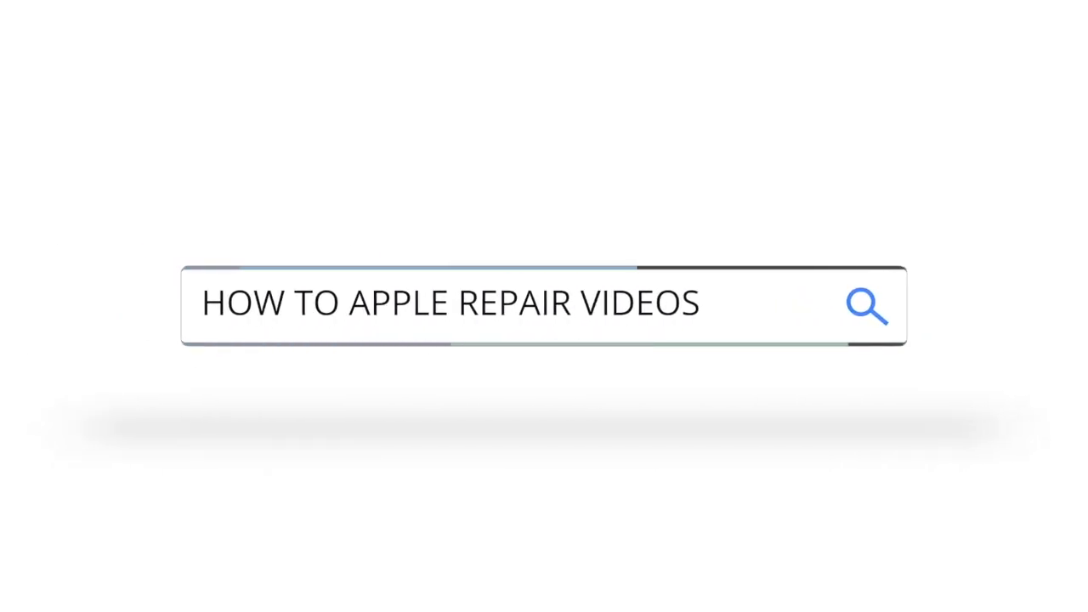